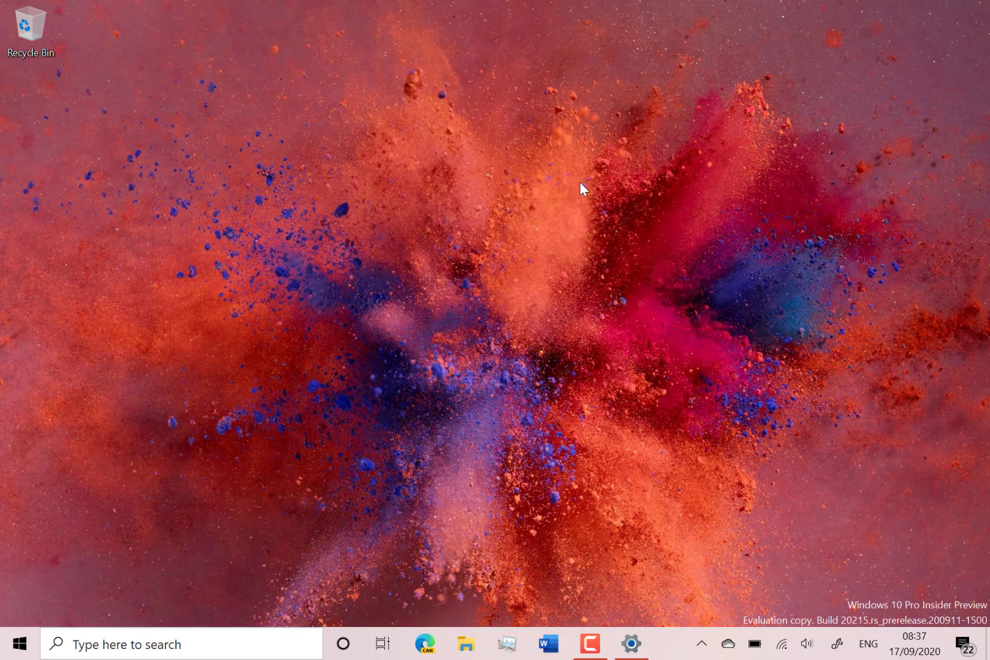
mouse_move(105, 406)
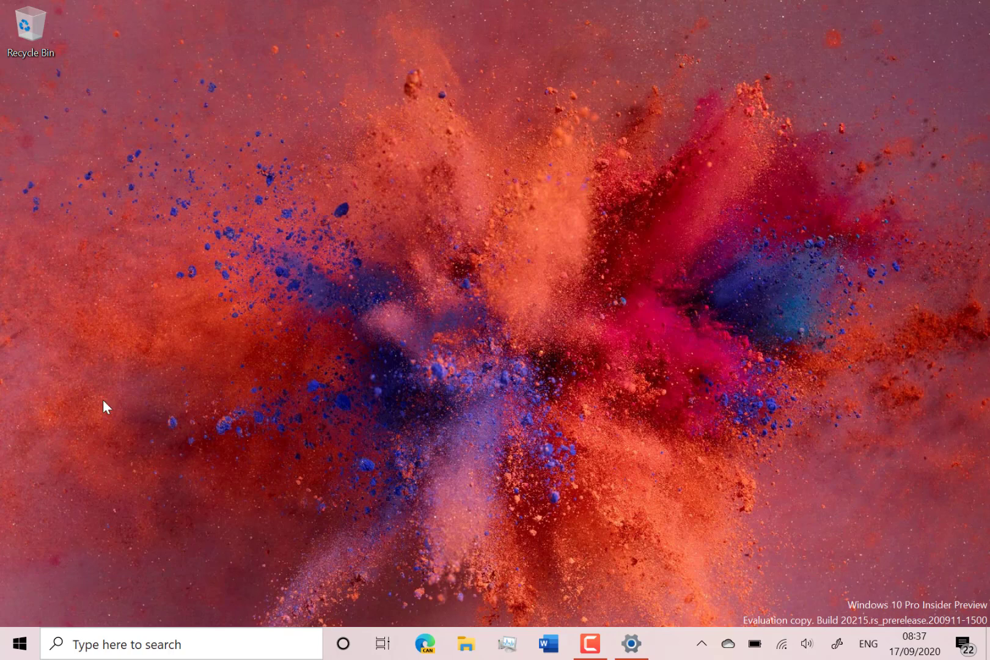
mouse_move(379, 308)
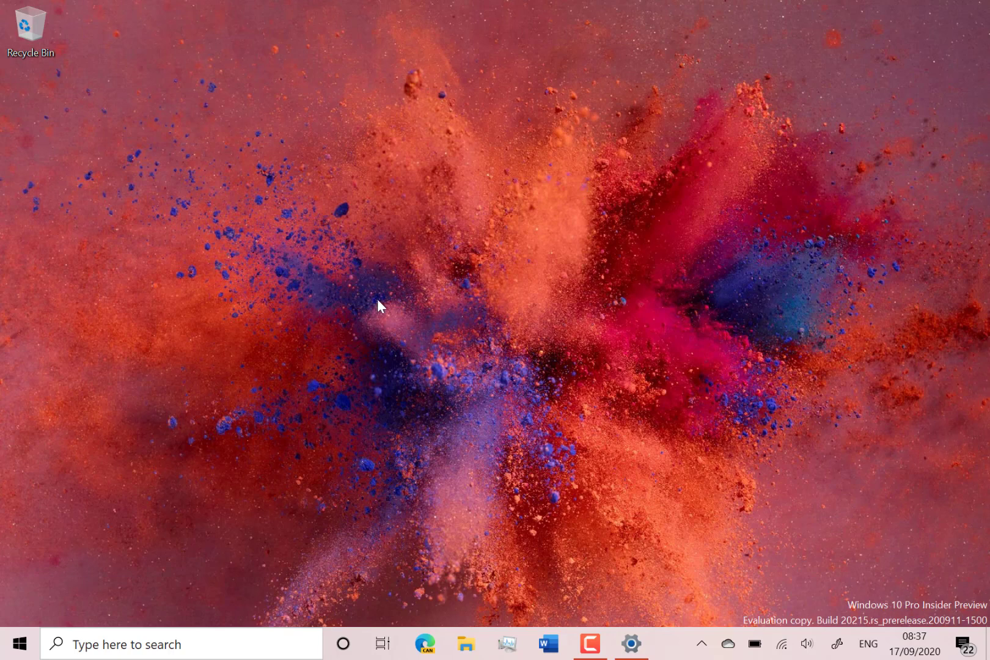
mouse_move(599, 442)
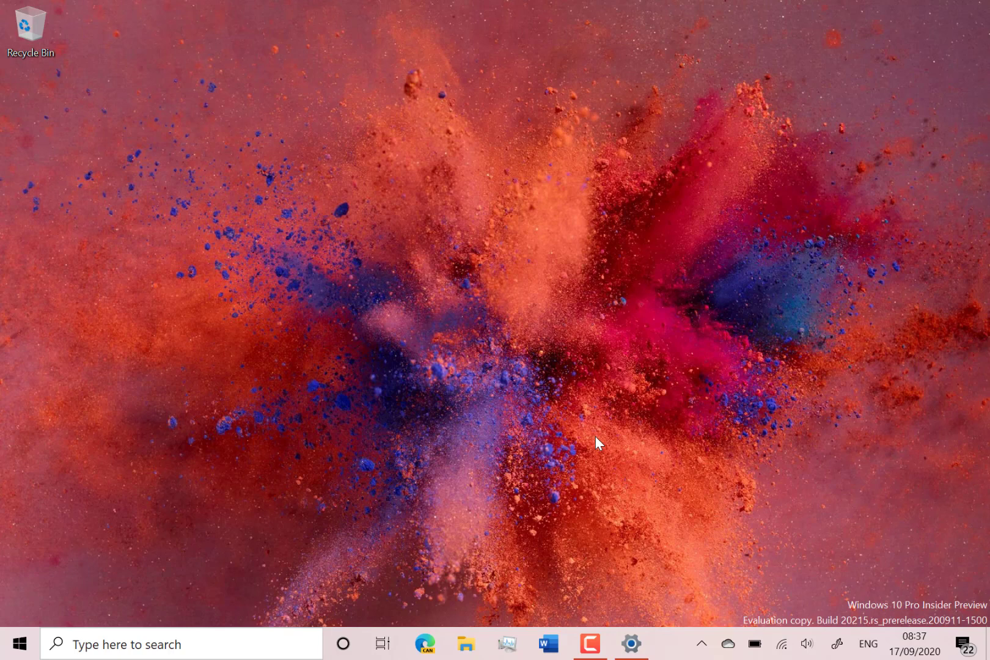
mouse_move(223, 635)
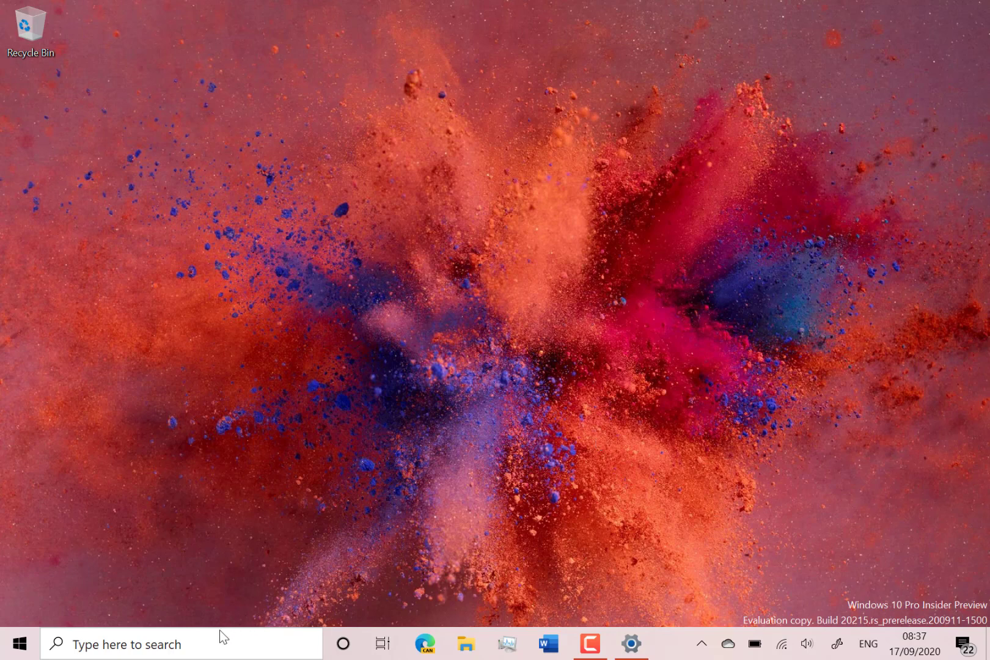
Set the Colors page colour mode to Dark and check the taskbar Search flyout shows the dark theme
left_click(180, 644)
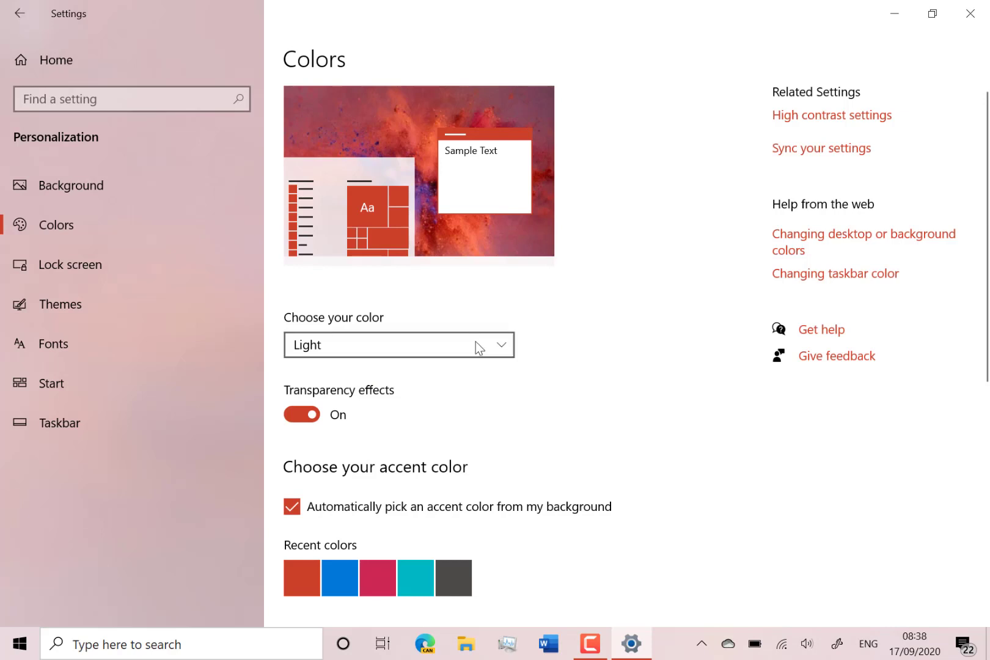
left_click(398, 344)
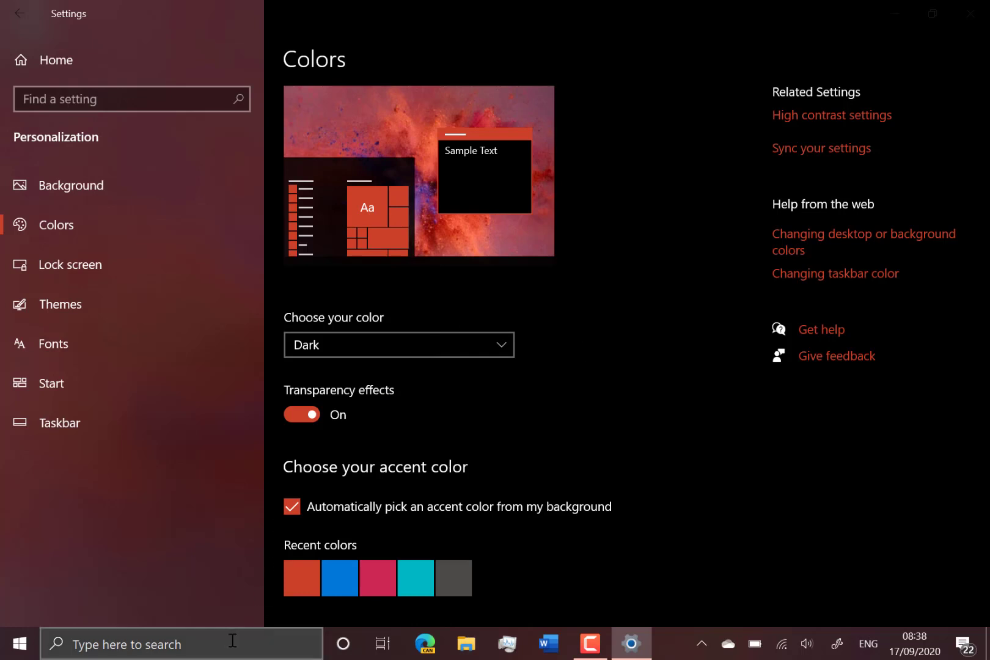
left_click(181, 644)
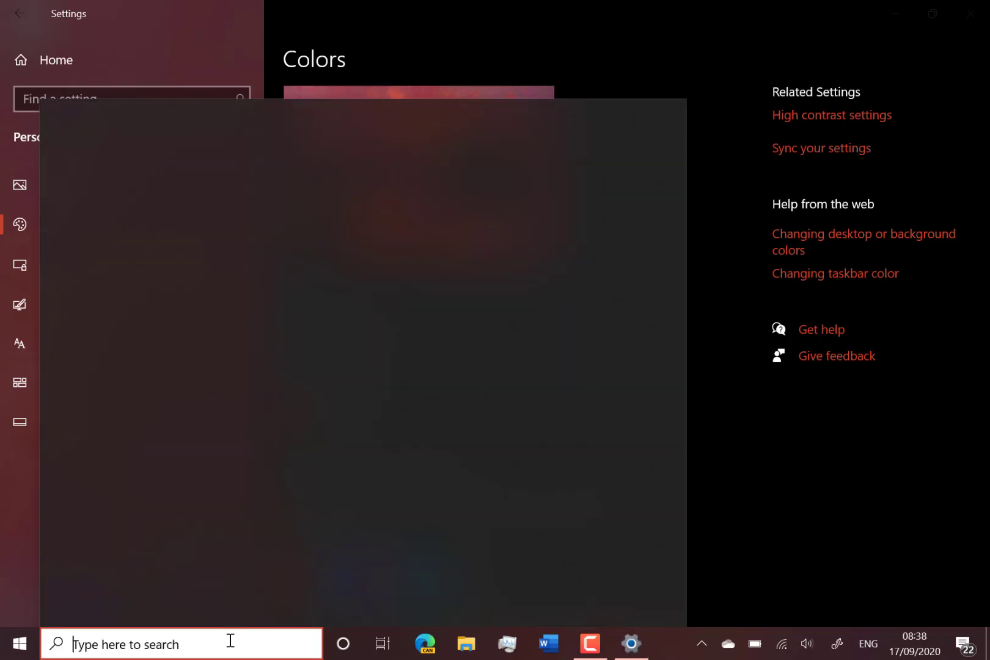
left_click(181, 643)
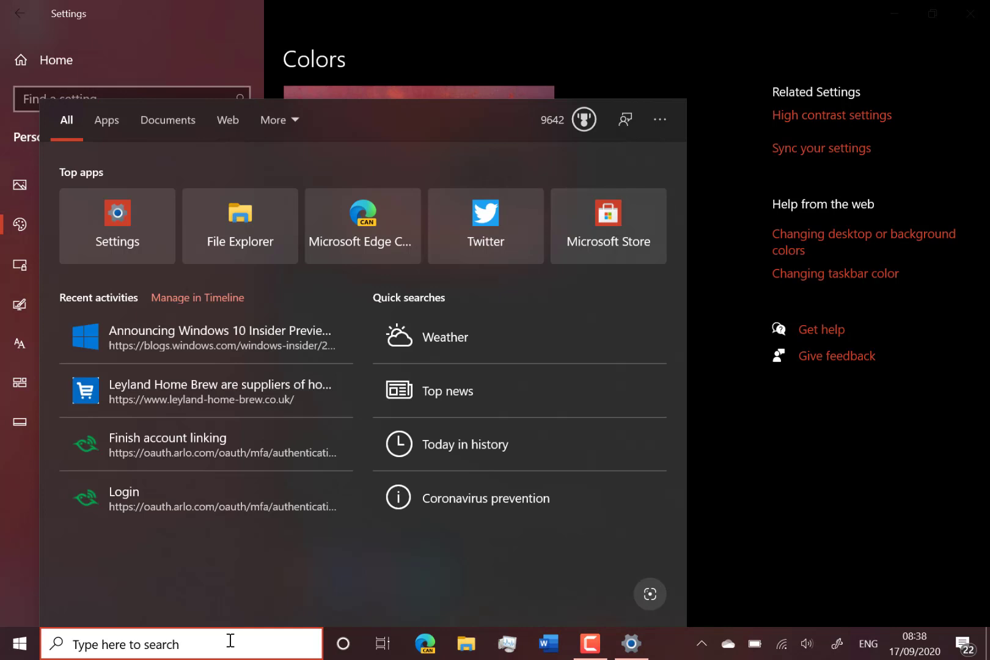
left_click(630, 644)
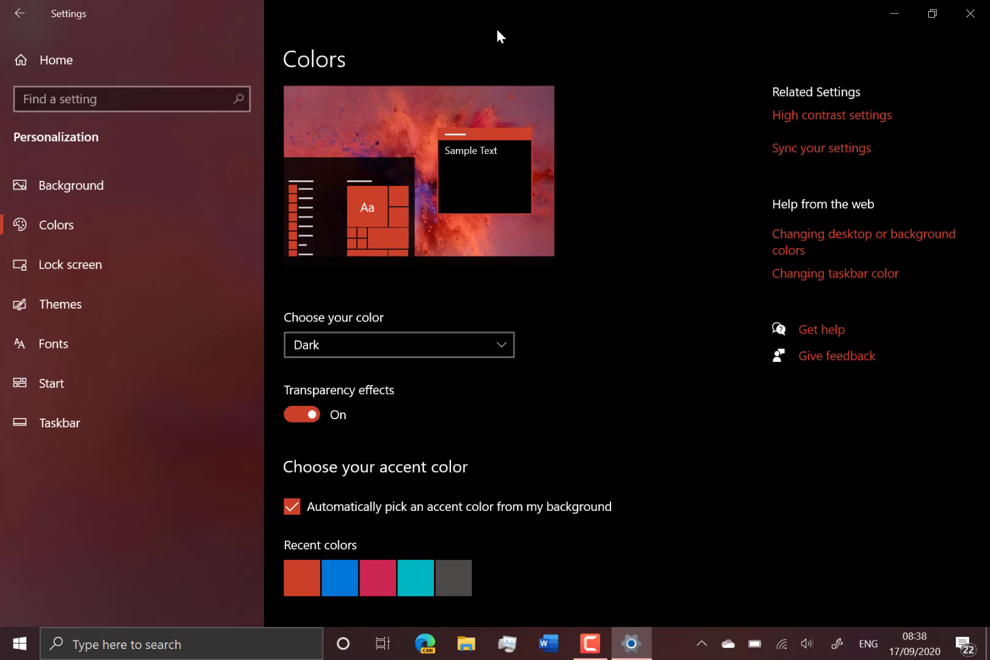
mouse_move(881, 13)
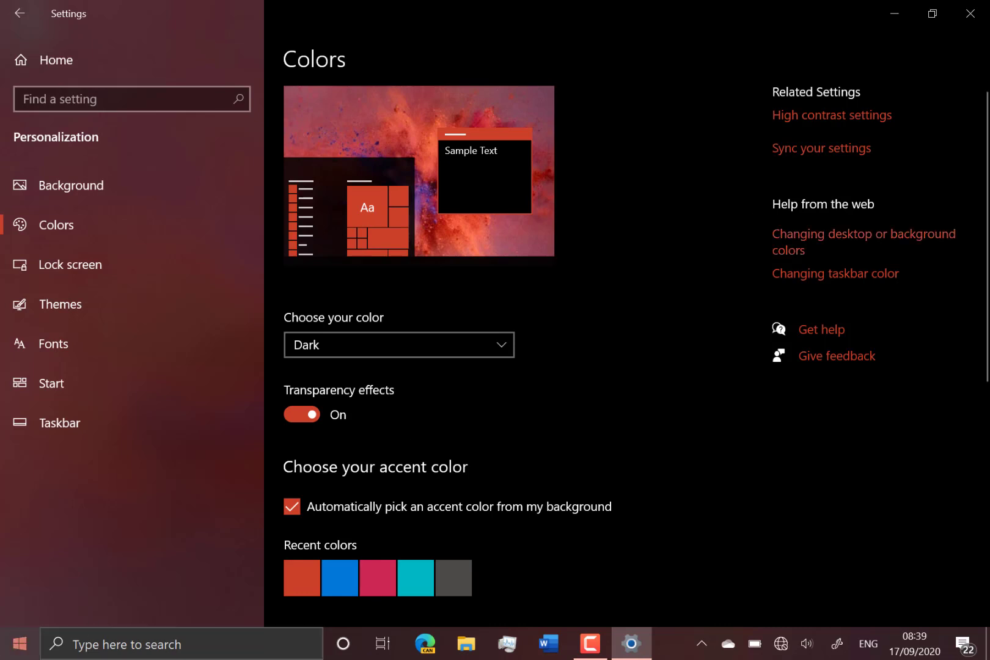
left_click(16, 643)
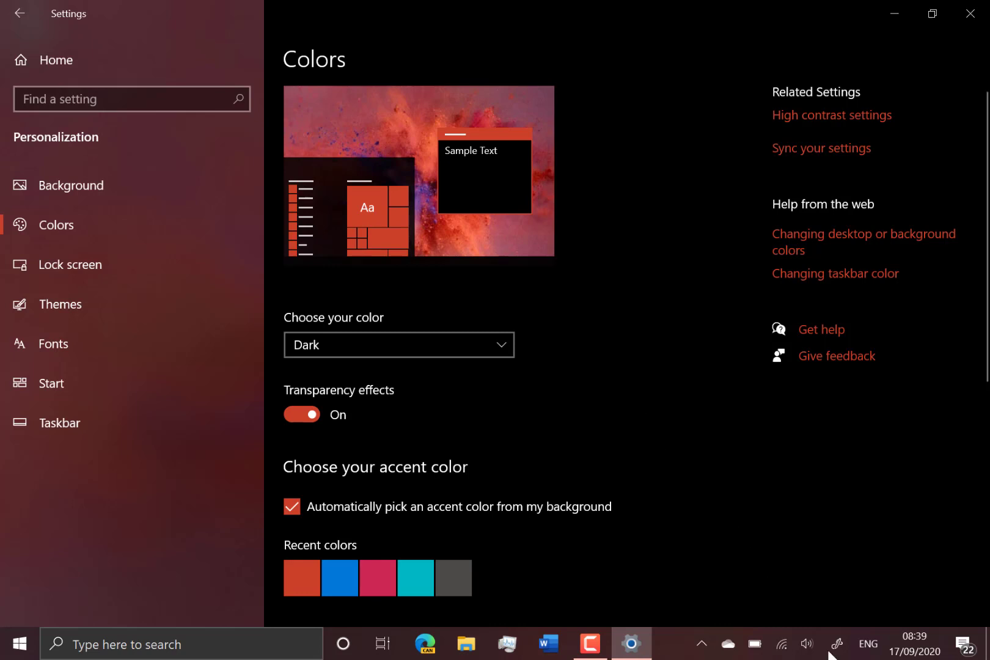
mouse_move(622, 384)
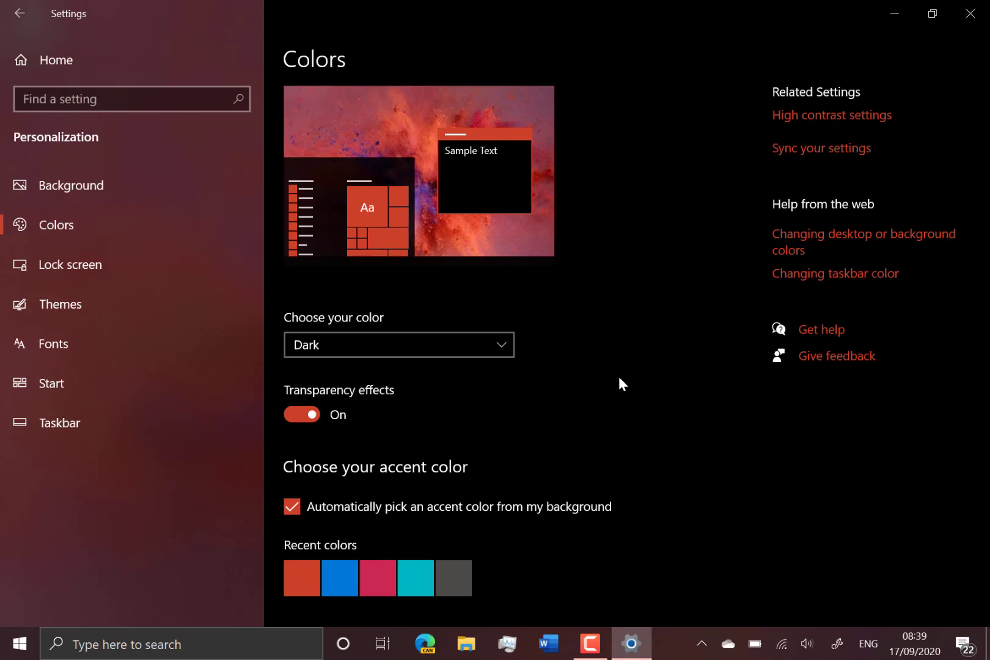
mouse_move(436, 227)
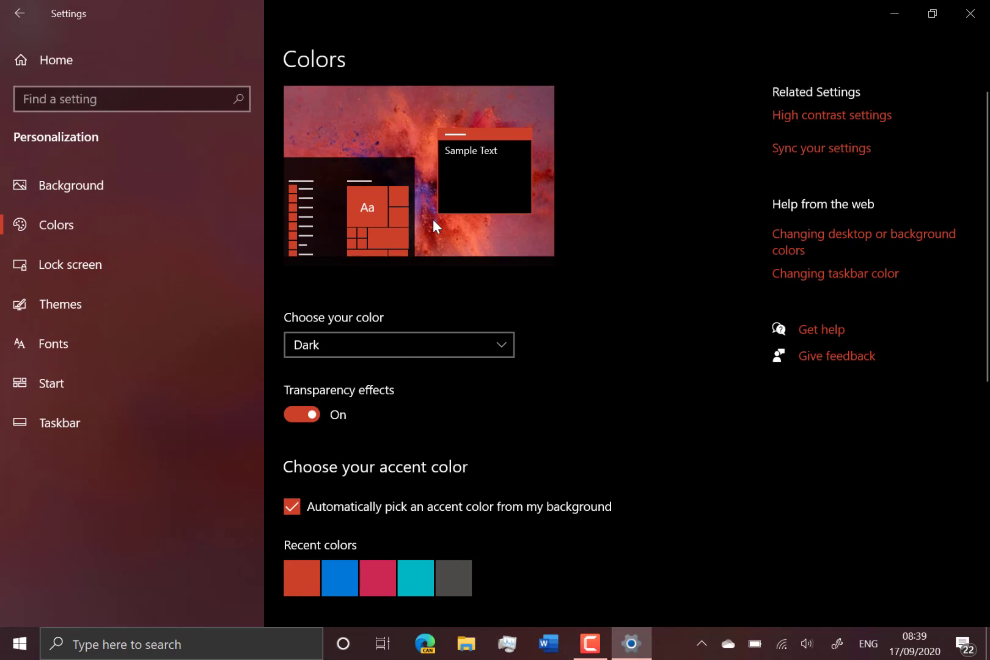
mouse_move(611, 235)
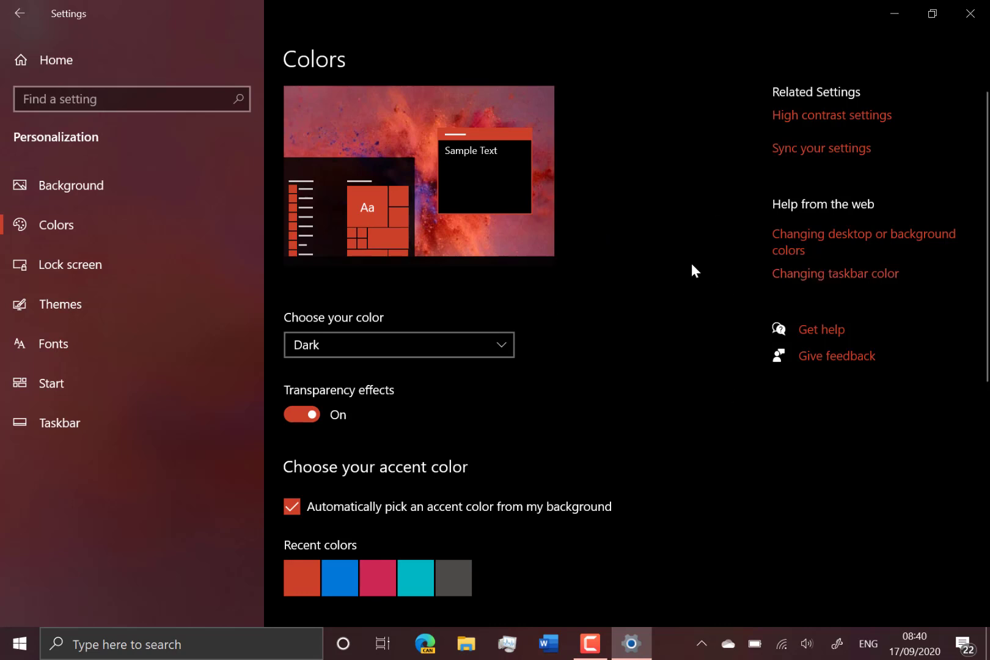
mouse_move(275, 628)
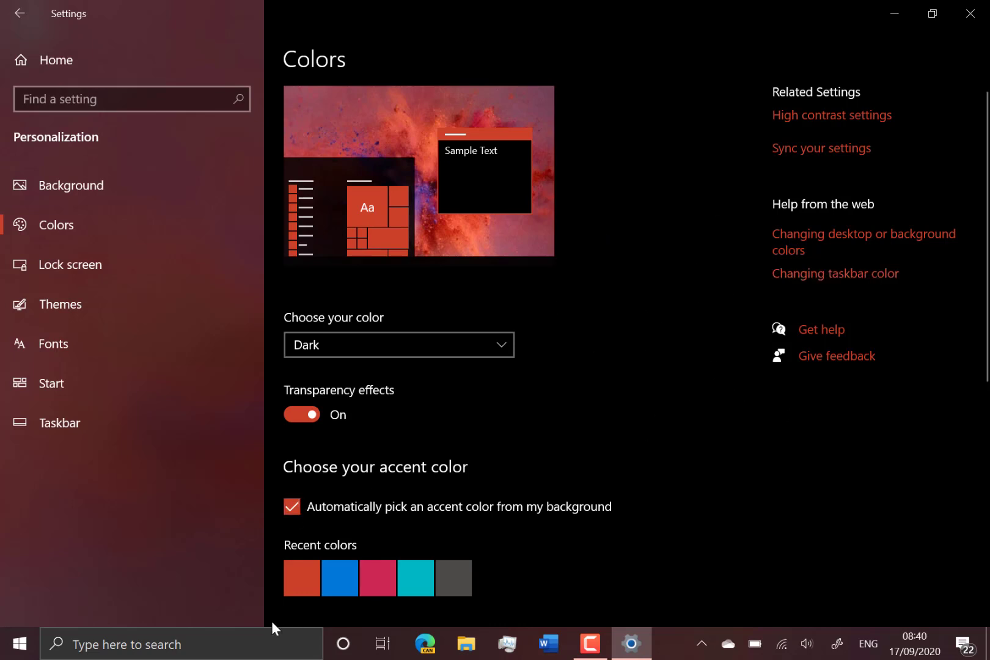
Reopen the Search flyout in dark theme, dismiss it, and minimise Settings to show the desktop
left_click(181, 644)
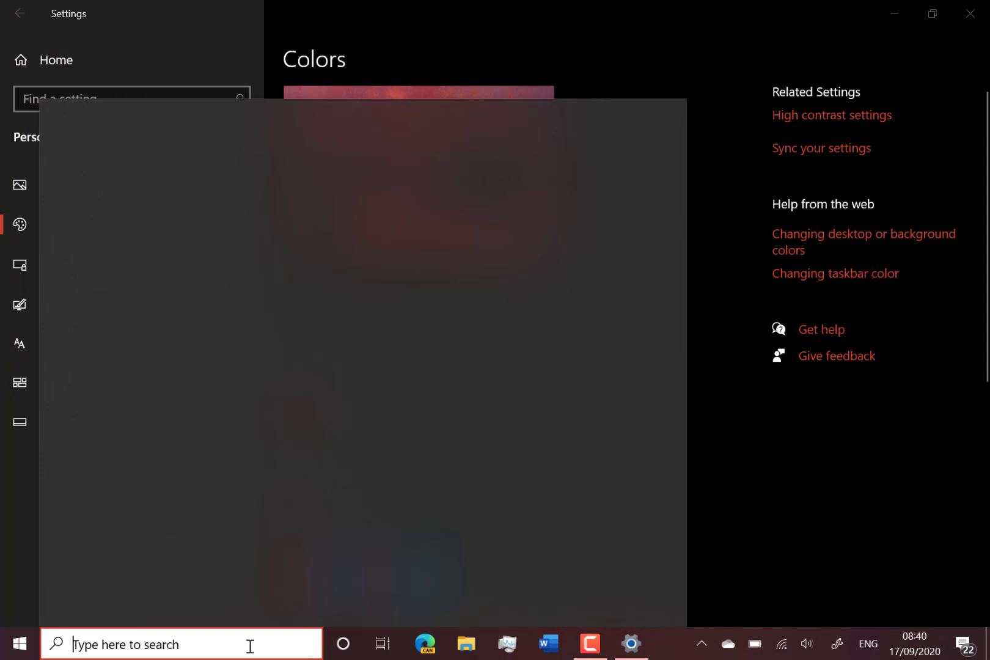
left_click(126, 644)
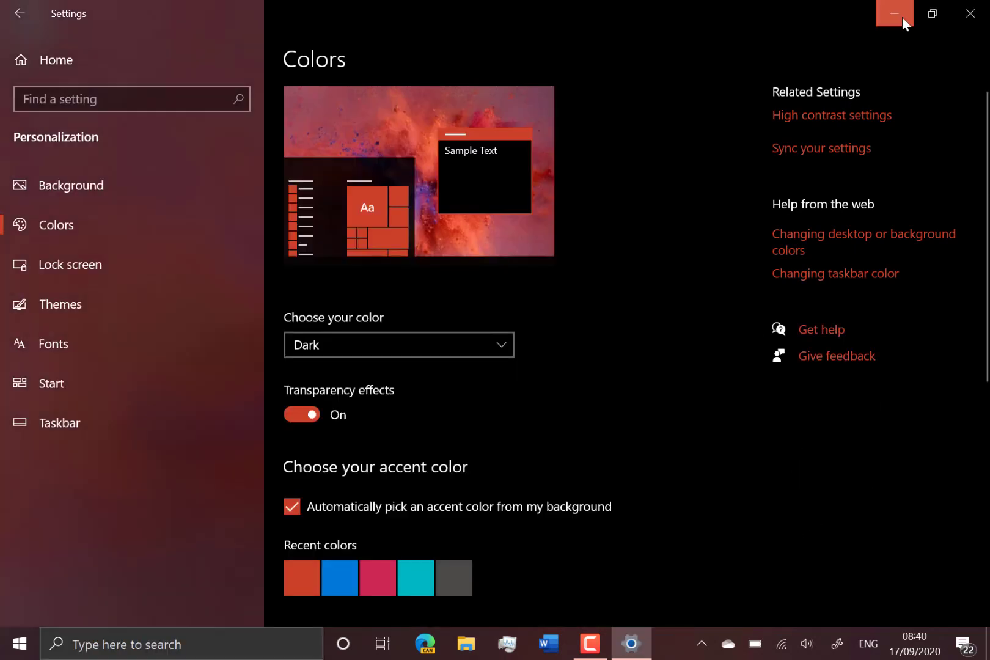
left_click(893, 12)
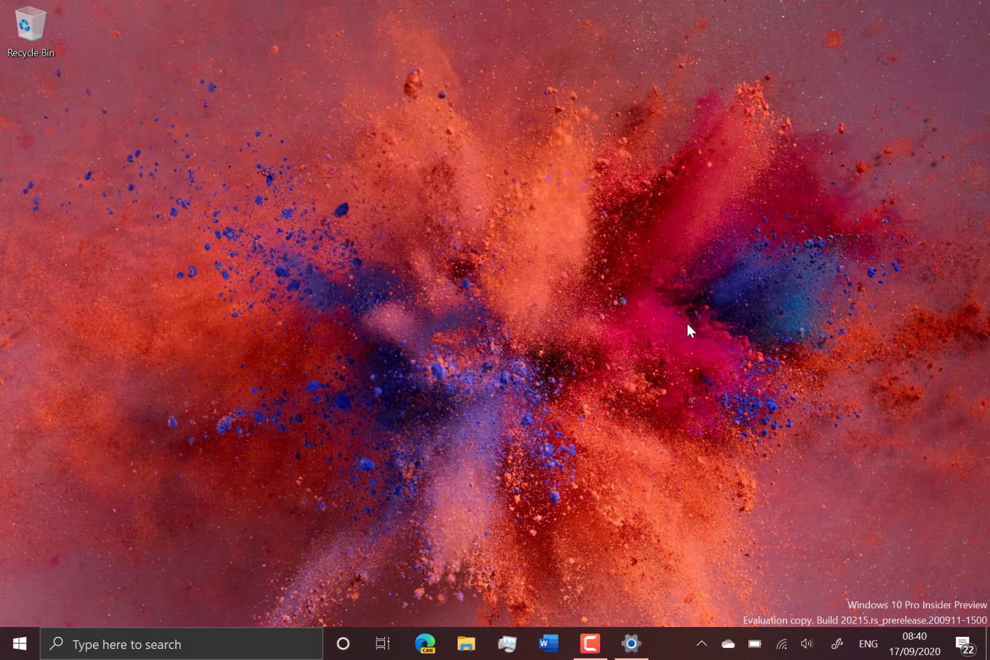